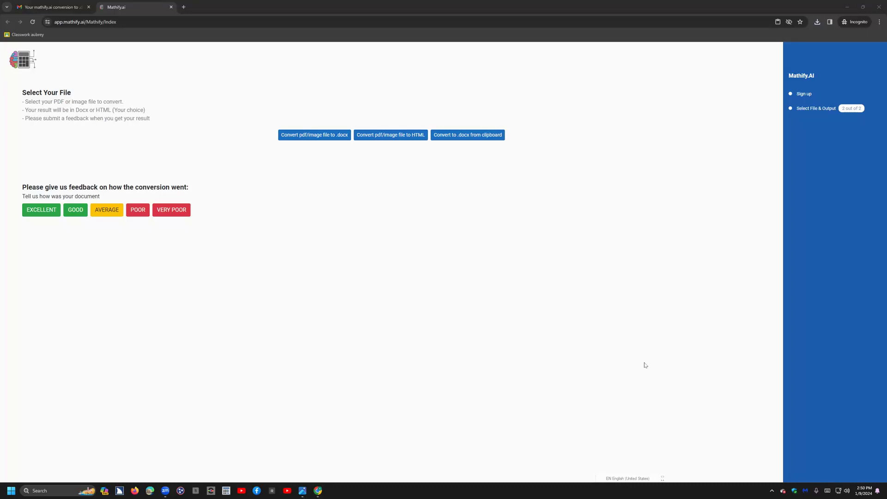
pyautogui.moveTo(294, 172)
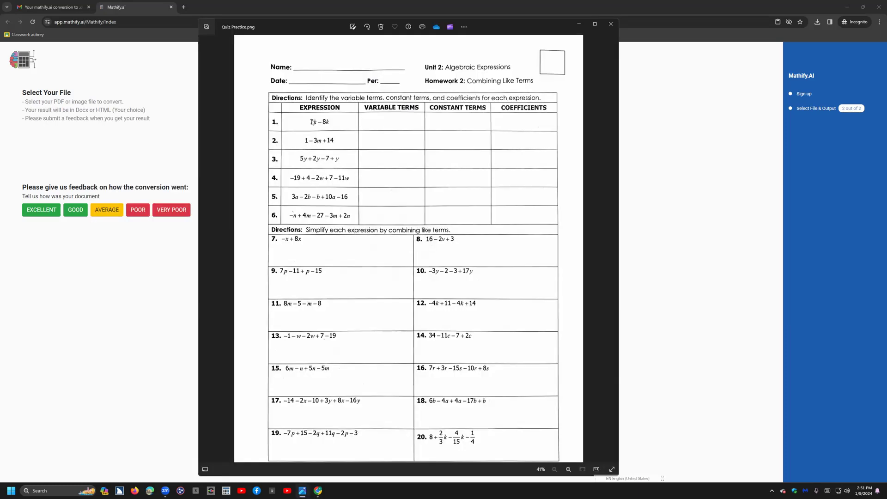
pyautogui.moveTo(361, 241)
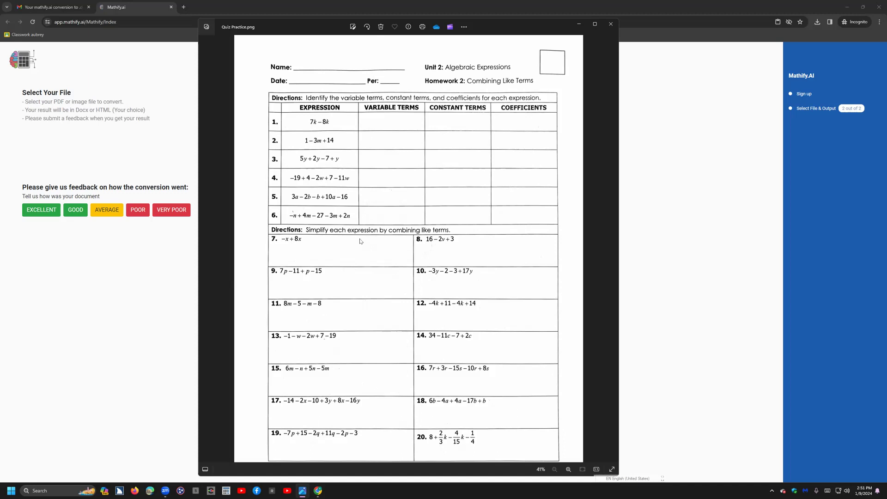
pyautogui.moveTo(249, 99)
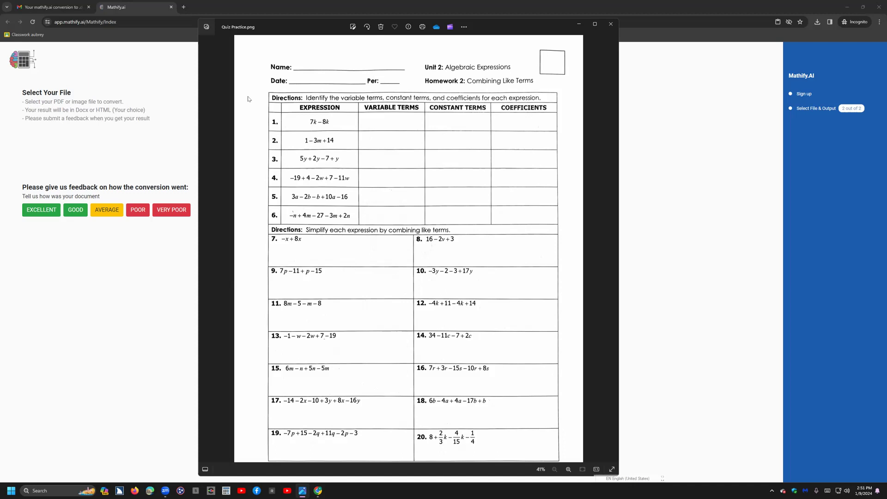
pyautogui.moveTo(251, 56)
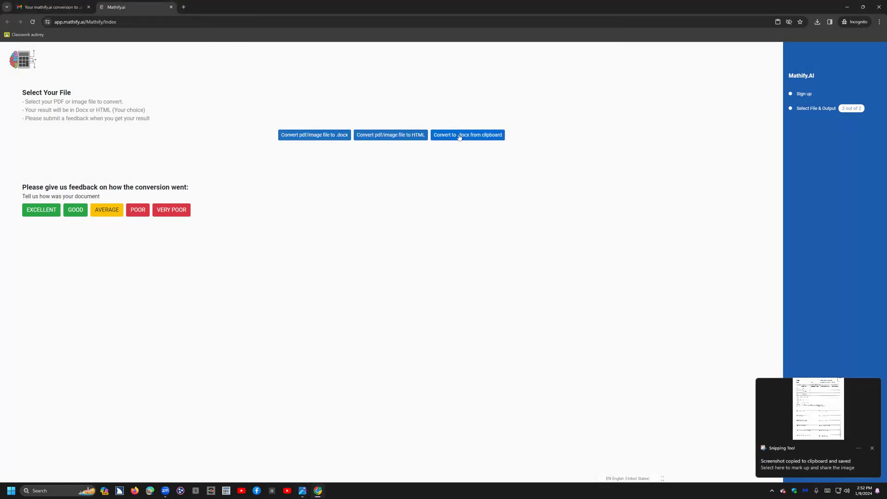
# Step: Convert the clipboard quiz image to .docx and save it to Downloads as 'math quiz'
pyautogui.click(467, 134)
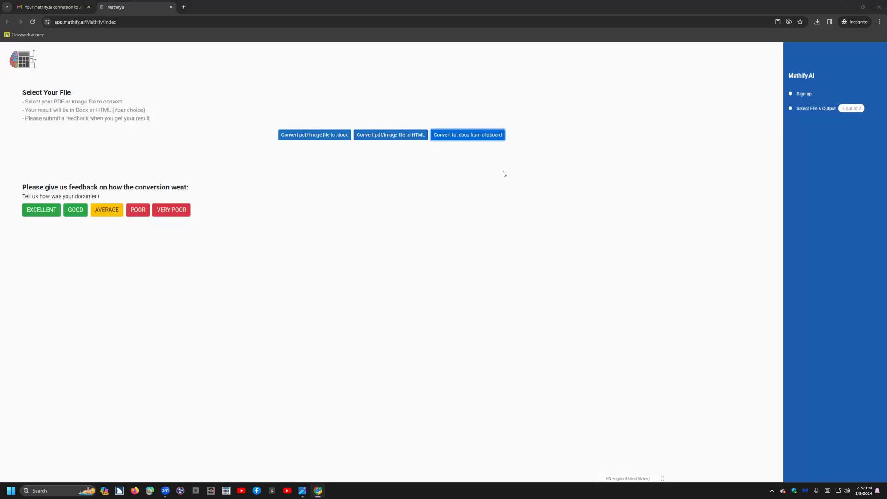
pyautogui.click(467, 134)
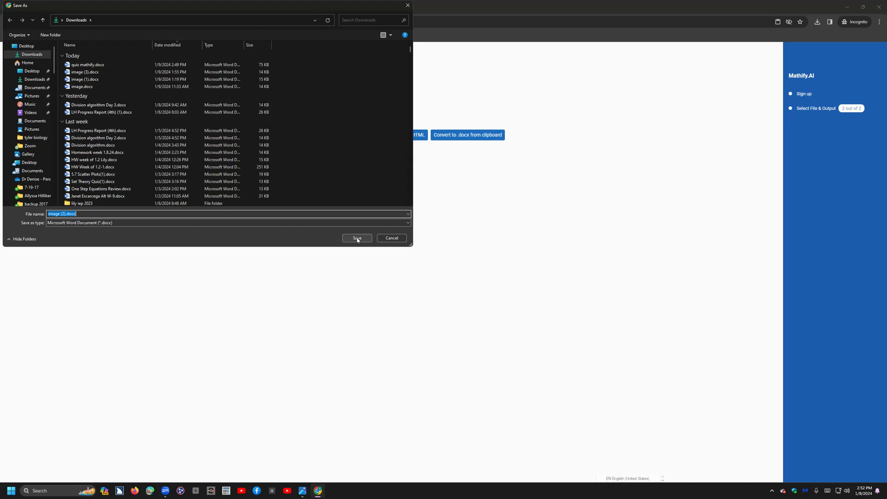
pyautogui.write('mat')
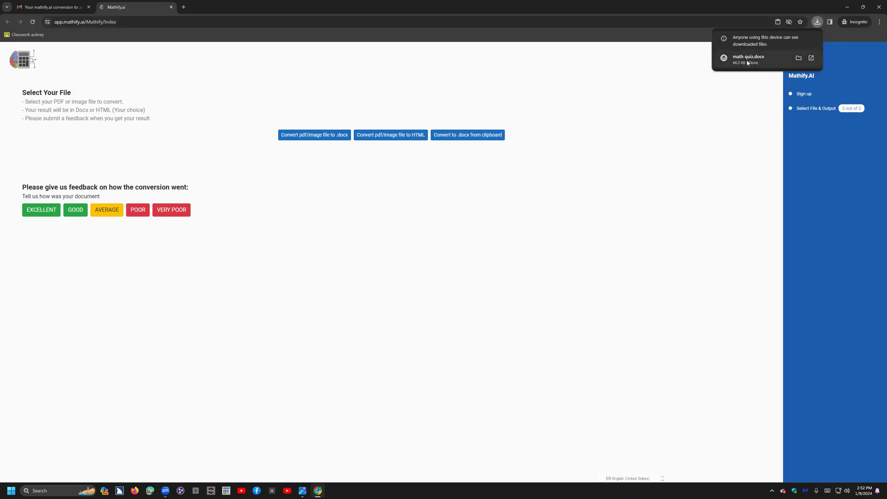
# Step: Open math quiz.docx in Word and enable editing from Protected View
pyautogui.click(748, 58)
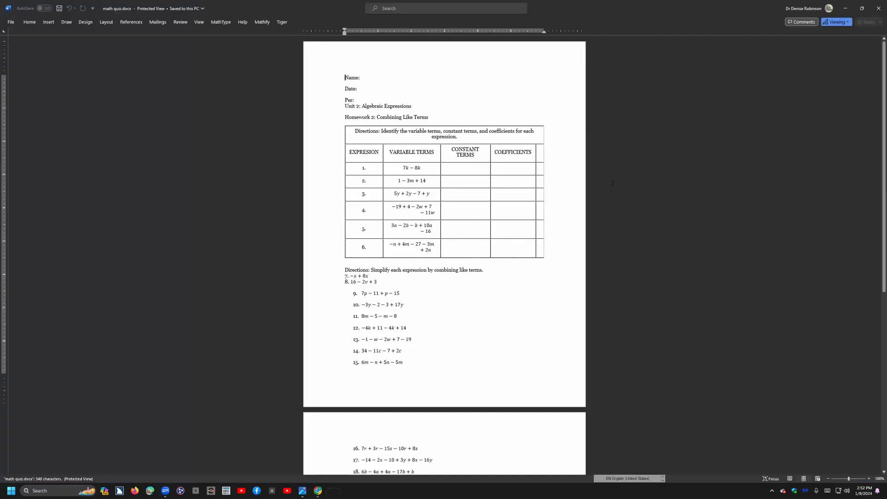
pyautogui.click(836, 21)
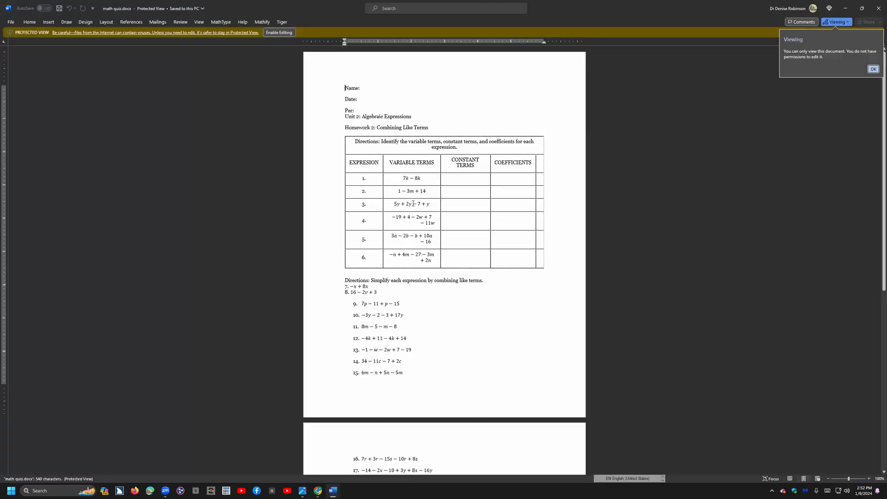
pyautogui.click(278, 33)
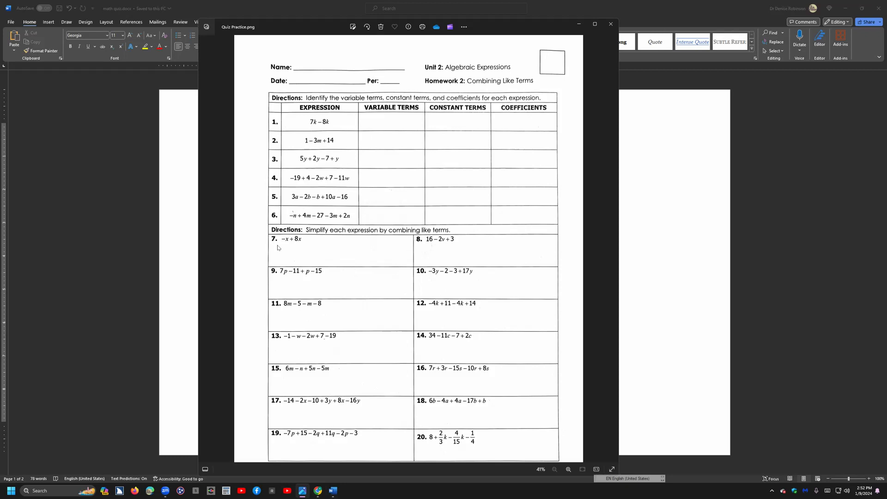
pyautogui.moveTo(445, 279)
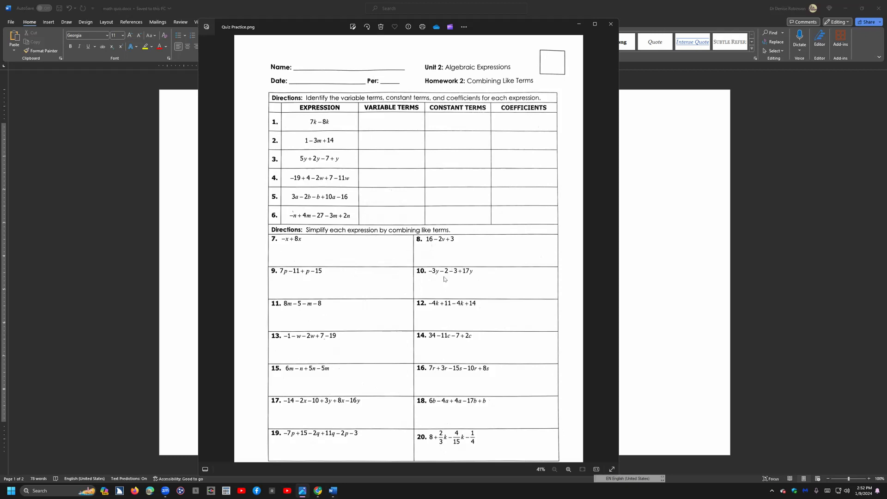
pyautogui.moveTo(456, 329)
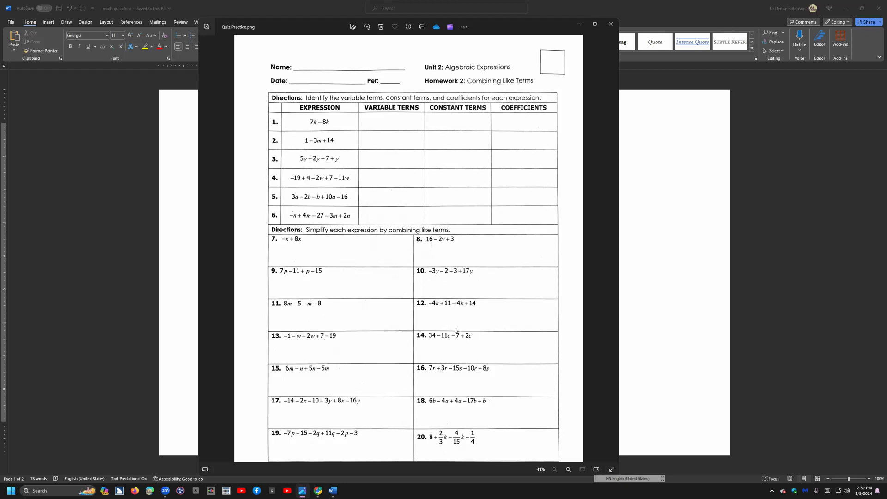
pyautogui.moveTo(457, 330)
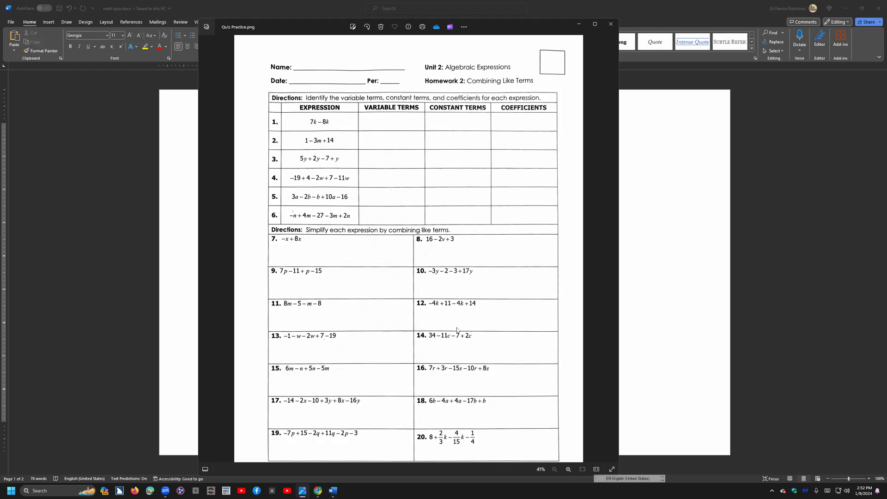
pyautogui.moveTo(305, 249)
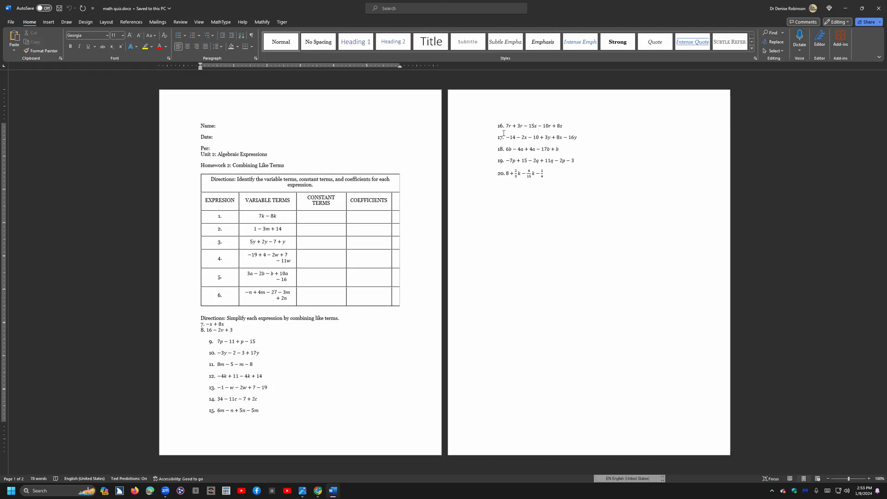
pyautogui.moveTo(272, 366)
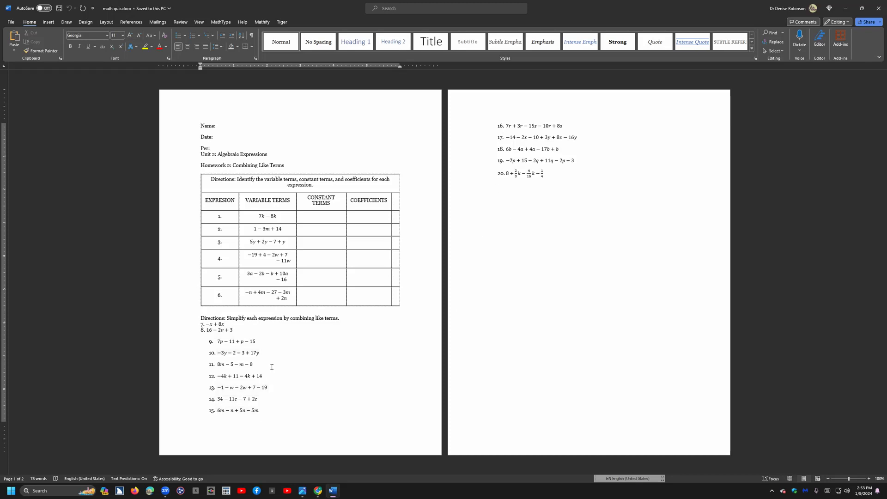
pyautogui.moveTo(312, 356)
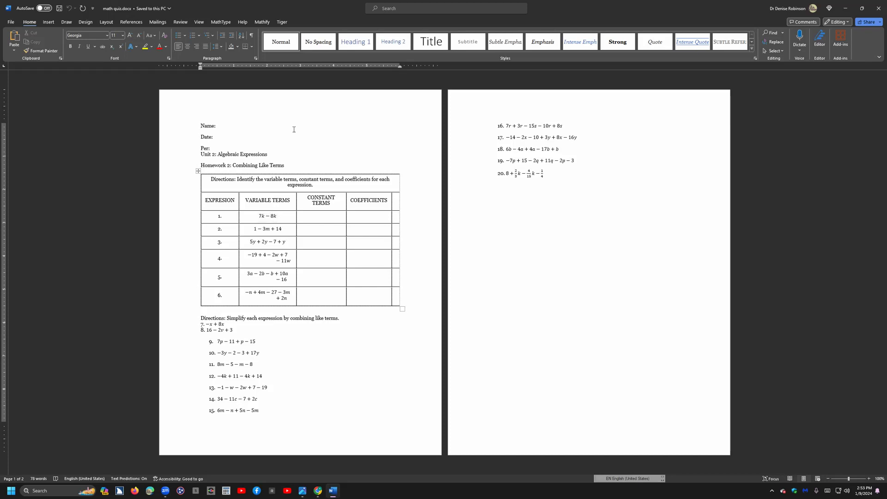
pyautogui.moveTo(281, 141)
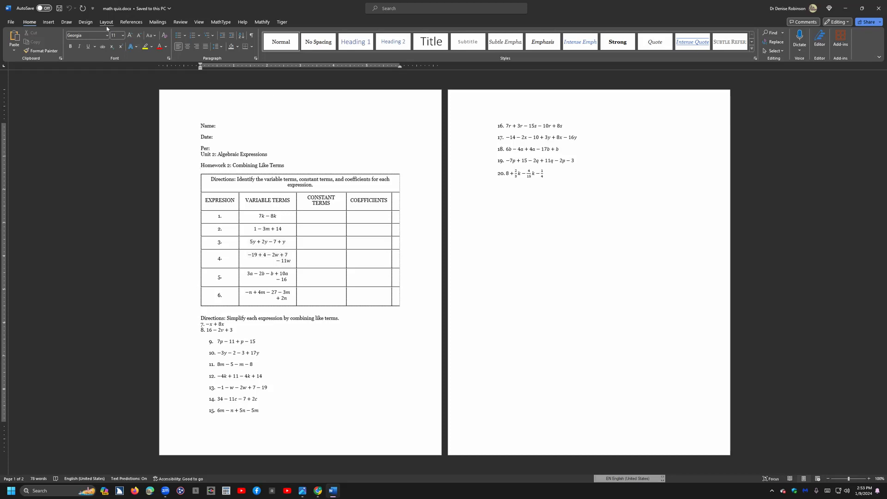
# Step: Apply the Narrow margin preset so the whole quiz fits on one page
pyautogui.click(106, 21)
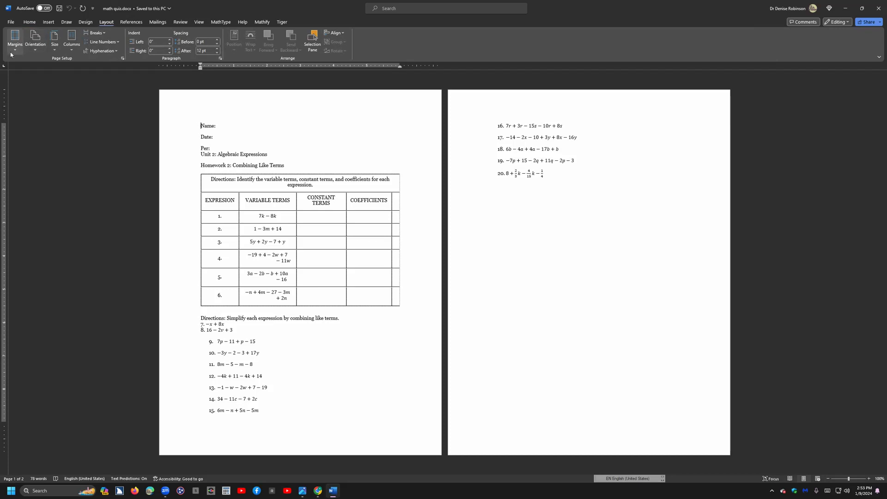
pyautogui.click(14, 40)
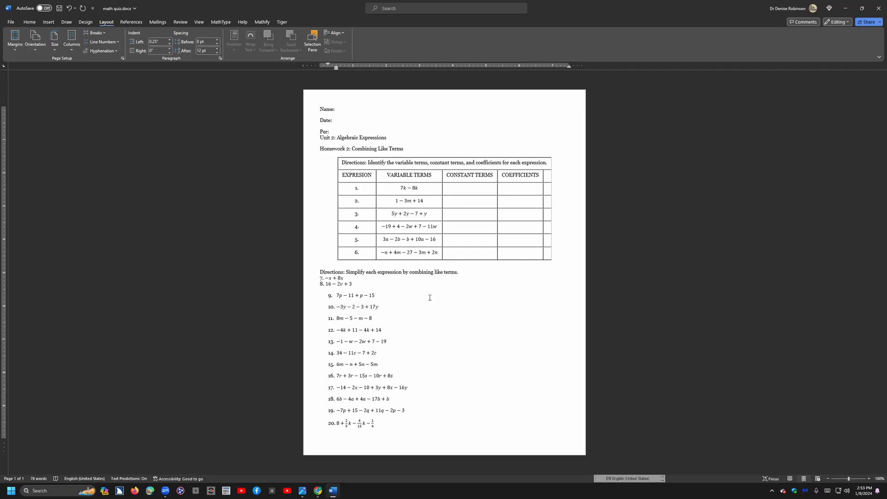
pyautogui.click(373, 295)
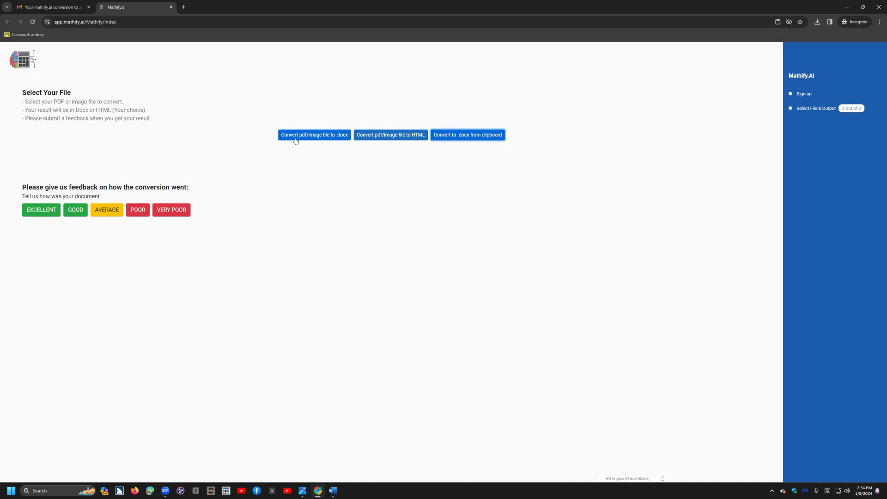
pyautogui.moveTo(342, 138)
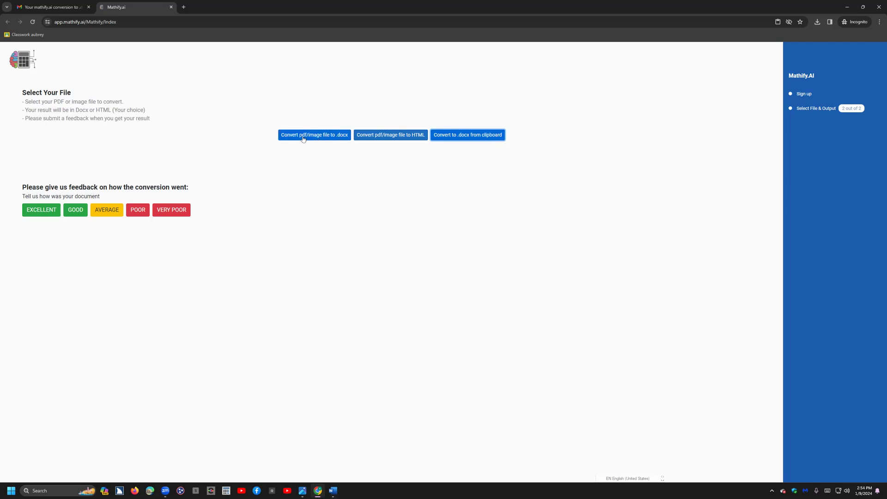
pyautogui.moveTo(383, 157)
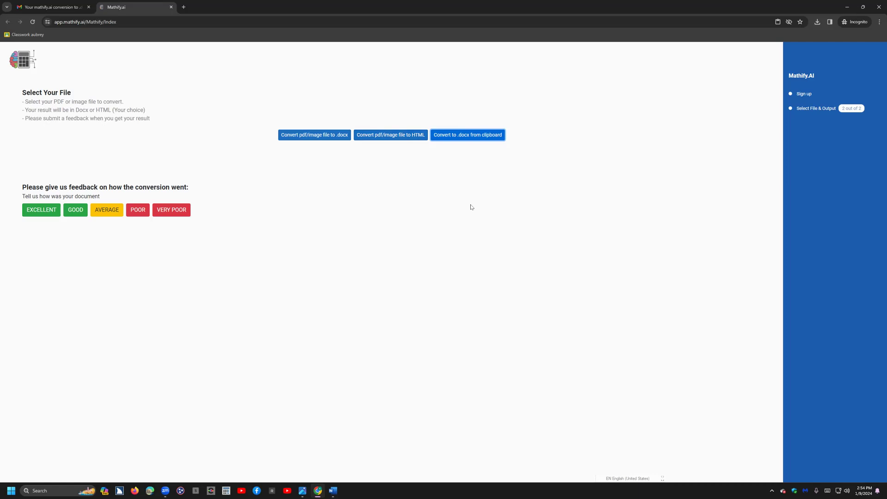
pyautogui.moveTo(554, 275)
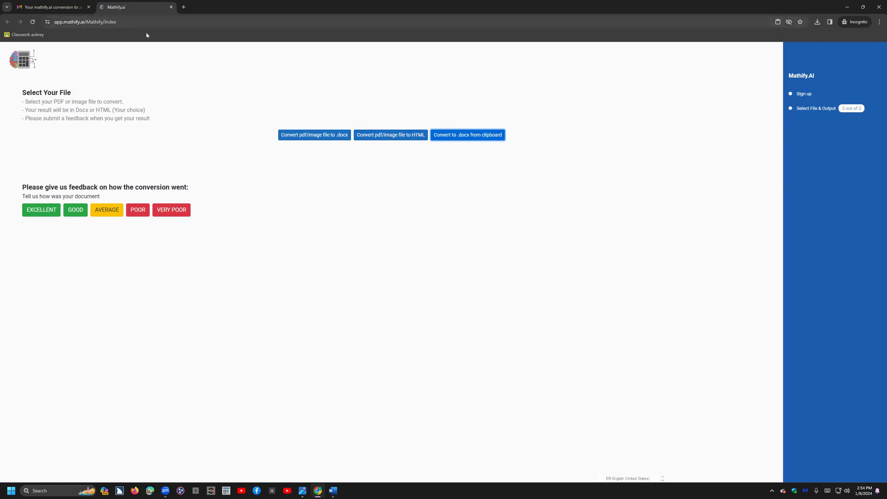
pyautogui.moveTo(441, 253)
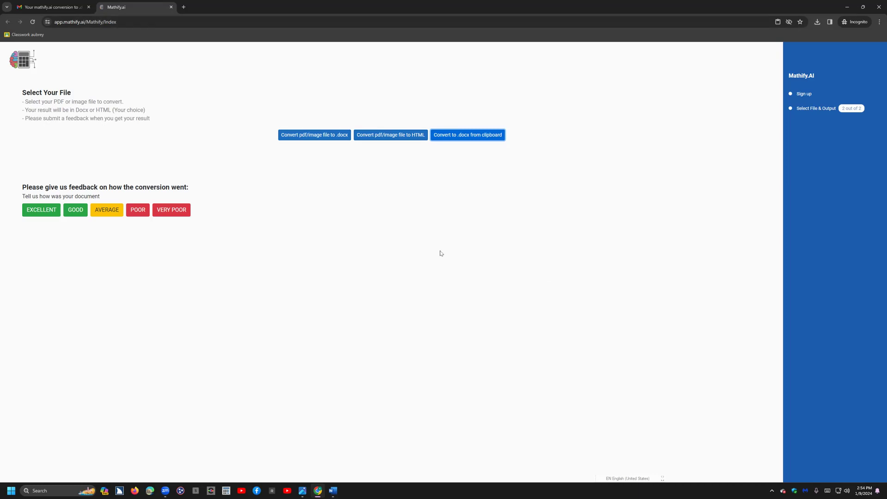
pyautogui.moveTo(623, 339)
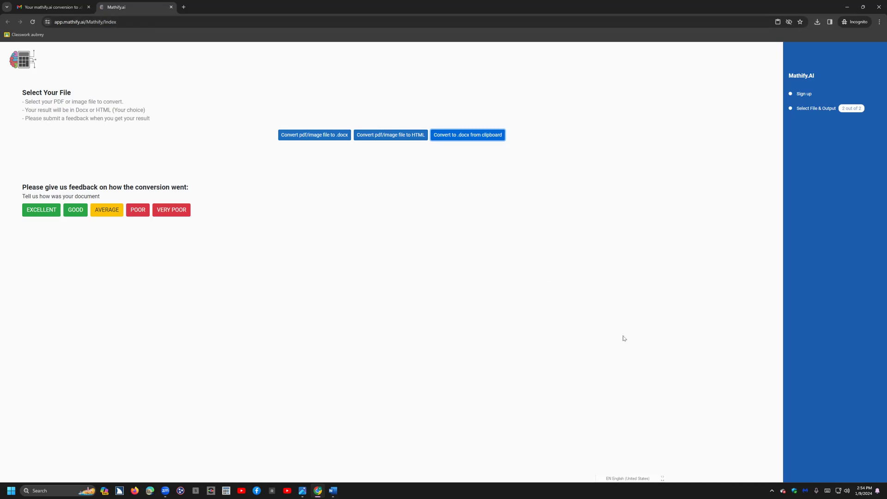
pyautogui.moveTo(825, 403)
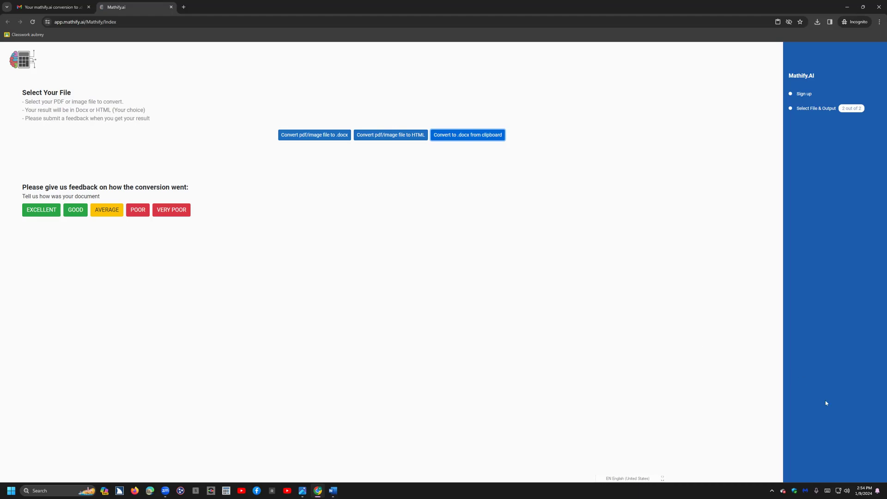